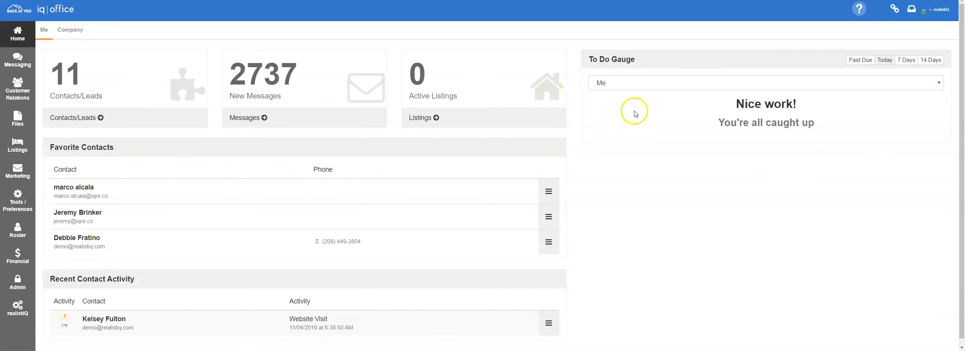
pyautogui.moveTo(690, 182)
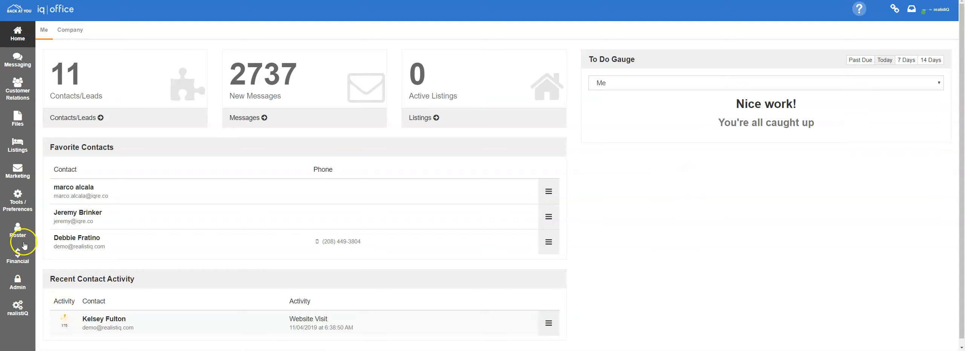
pyautogui.click(18, 231)
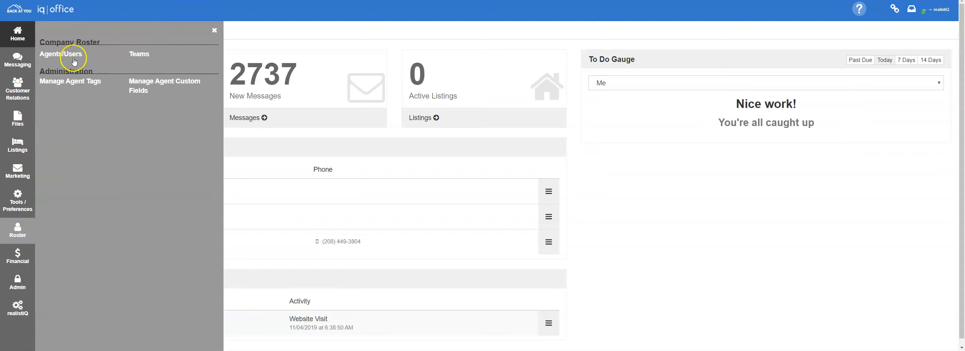
pyautogui.click(61, 54)
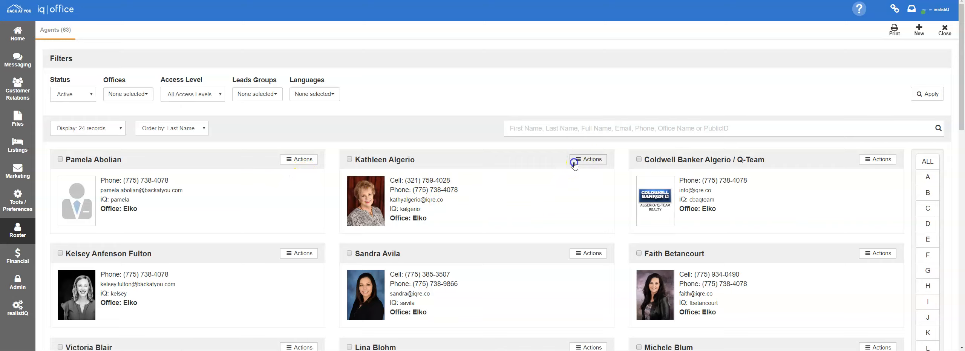
pyautogui.click(588, 160)
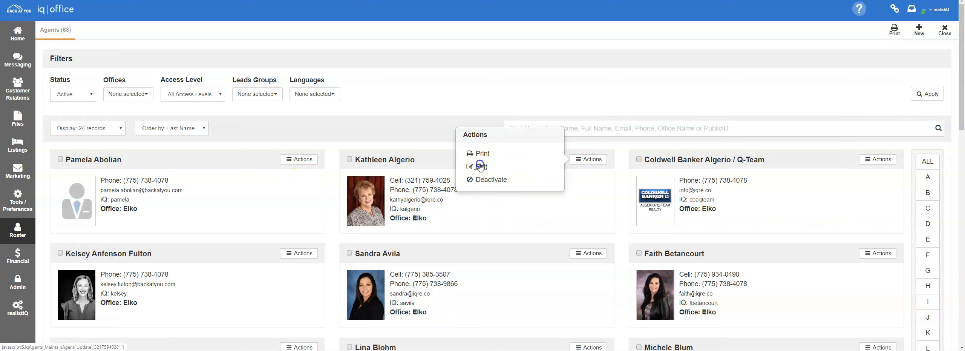
pyautogui.click(482, 166)
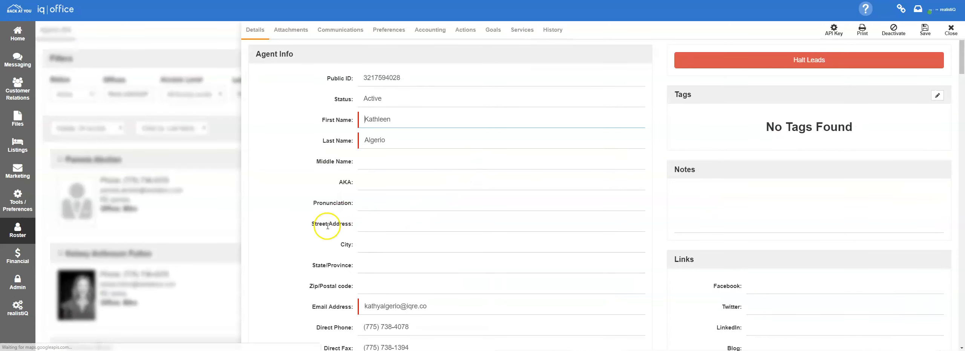
pyautogui.scroll(-3)
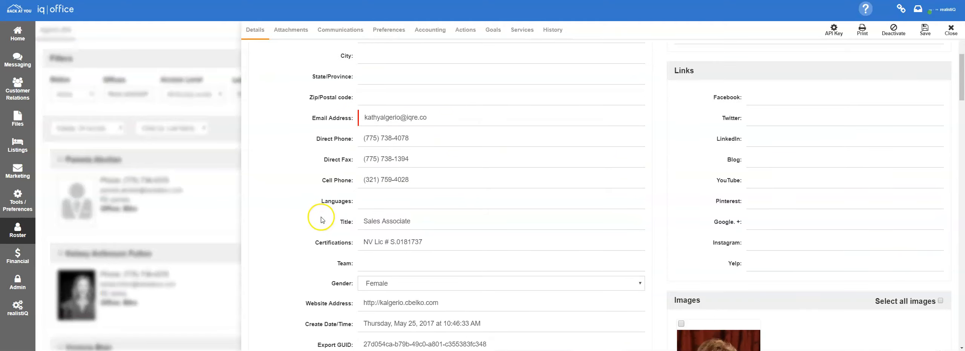
pyautogui.scroll(-3)
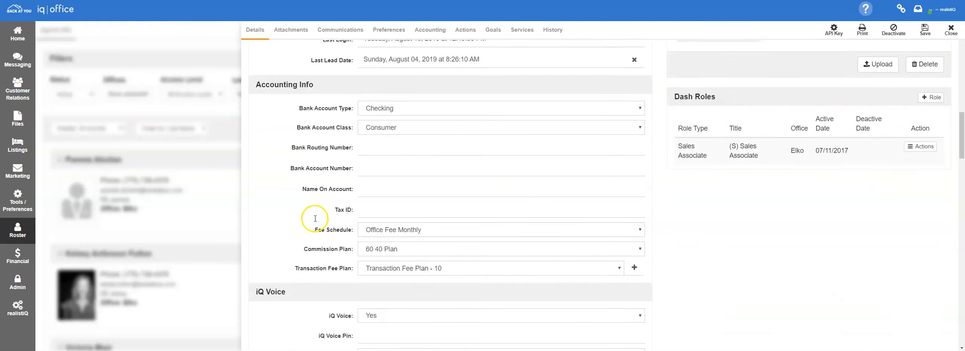
pyautogui.scroll(3)
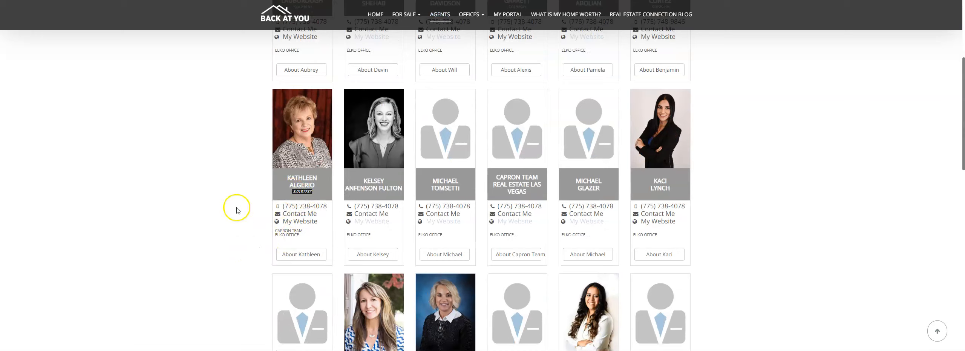
pyautogui.moveTo(184, 187)
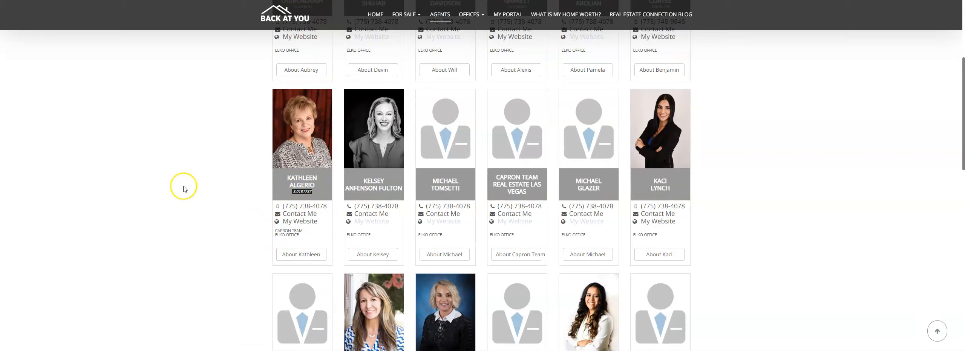
pyautogui.moveTo(184, 188)
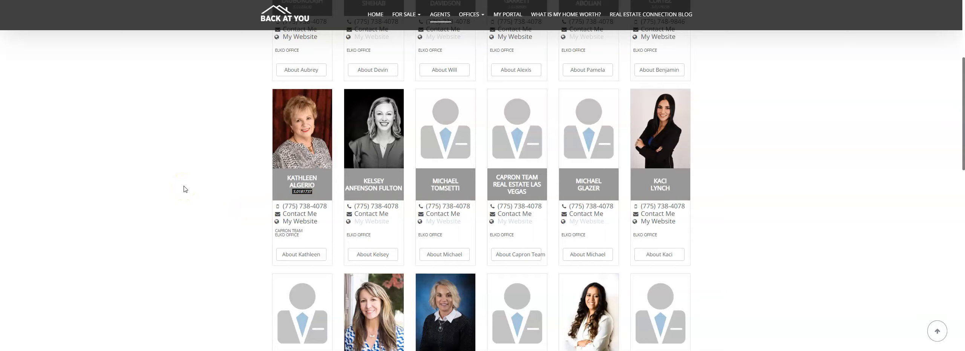